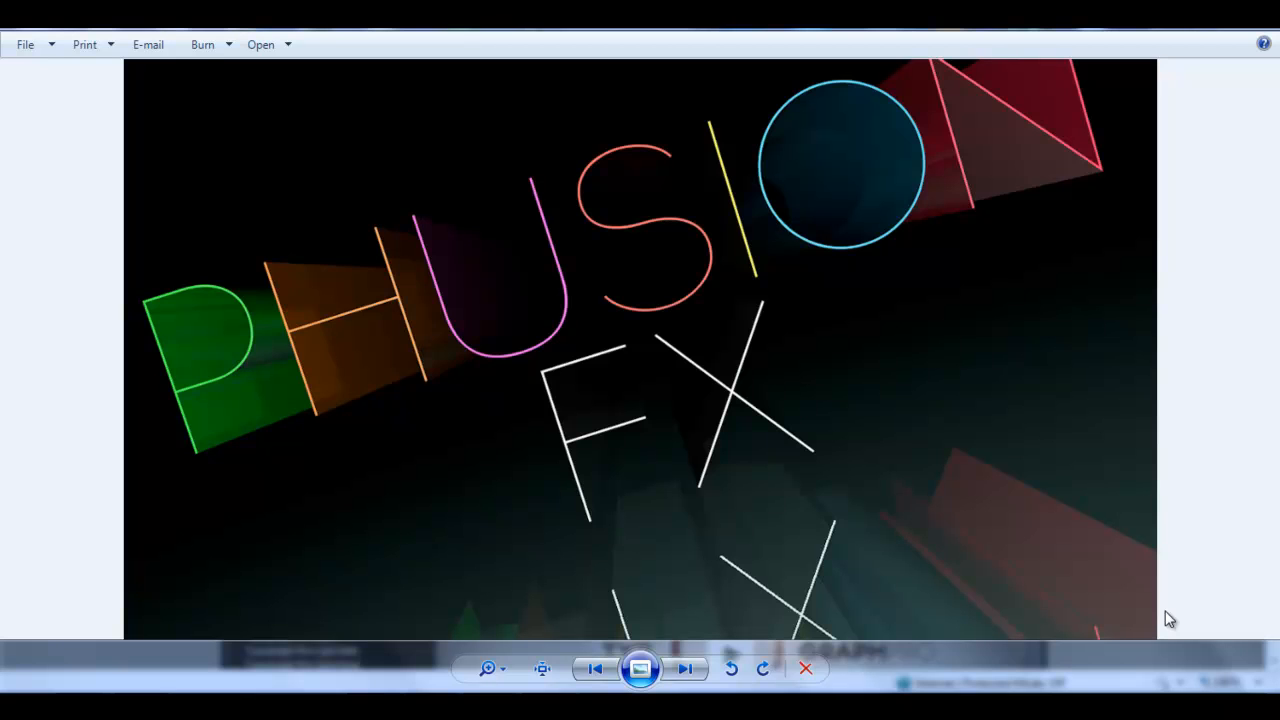
mouse_move(1251, 452)
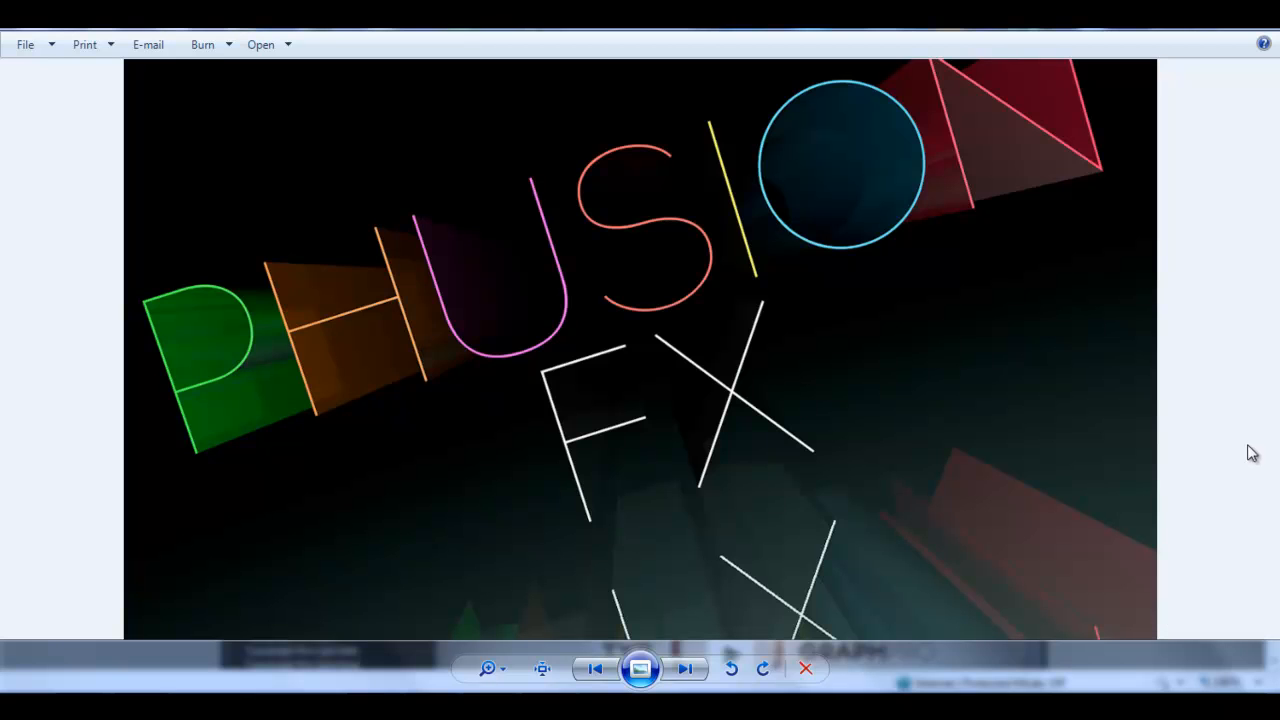
mouse_move(385, 265)
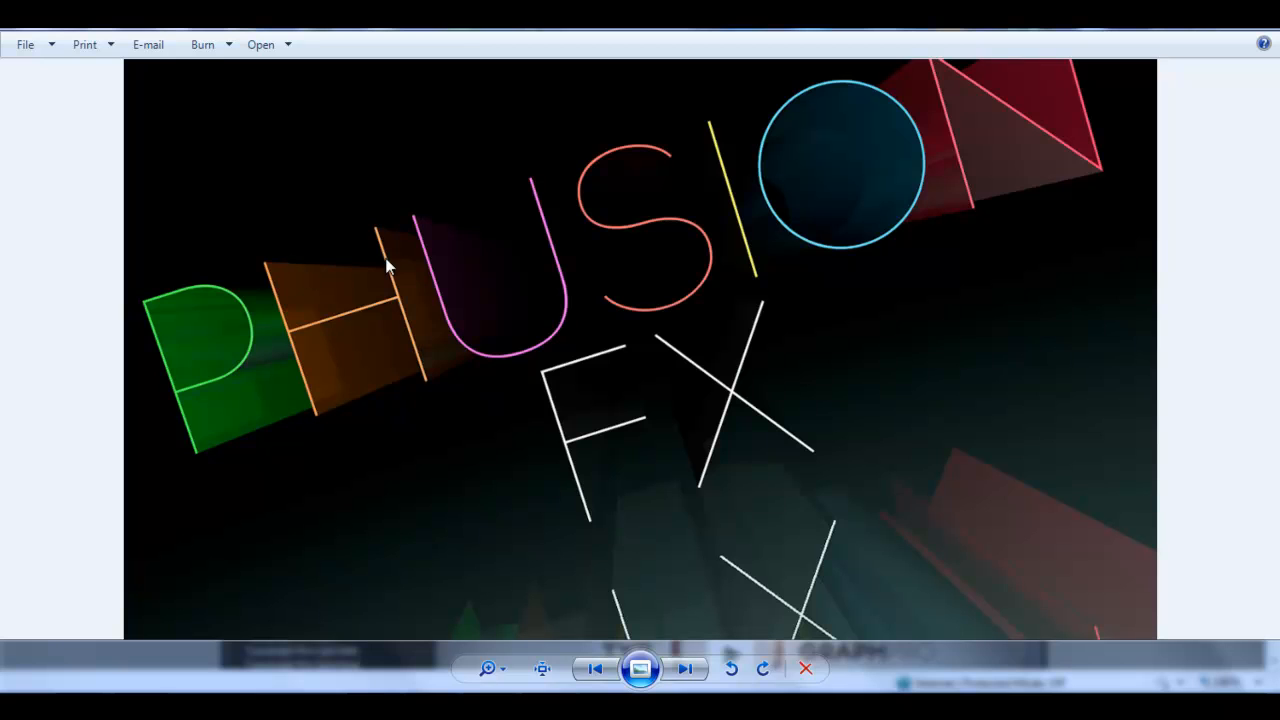
mouse_move(173, 661)
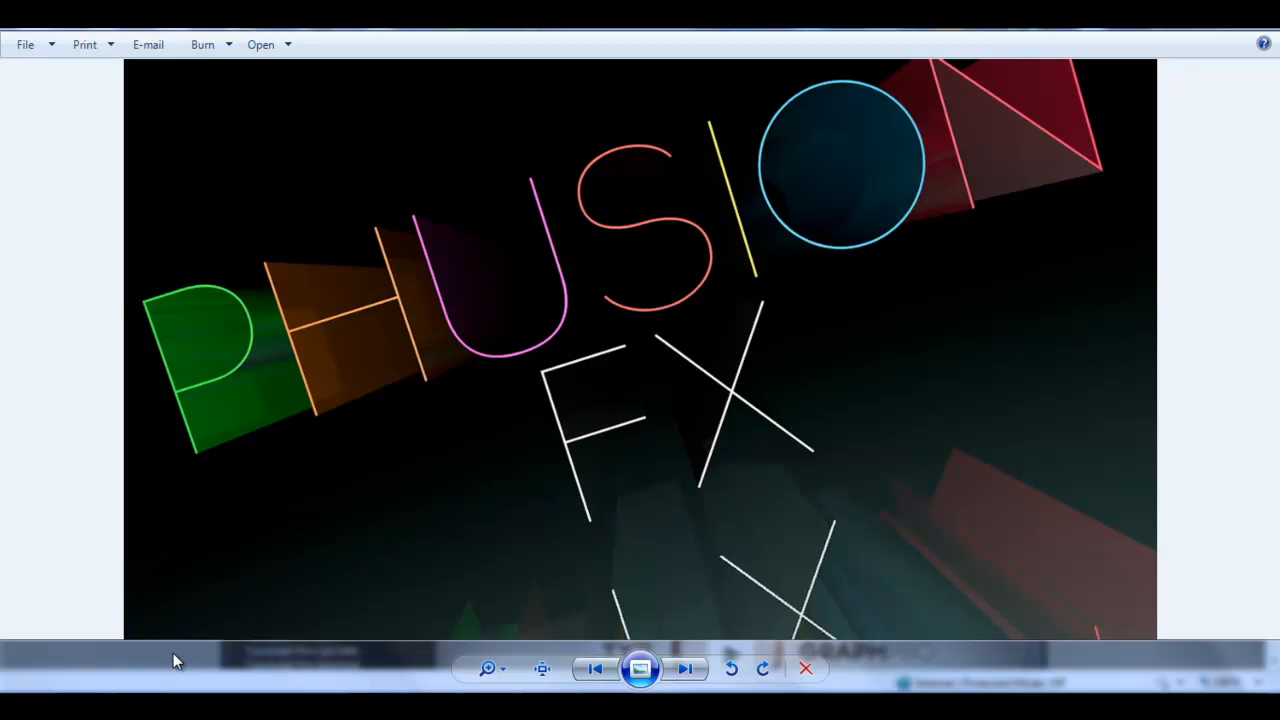
mouse_move(259, 646)
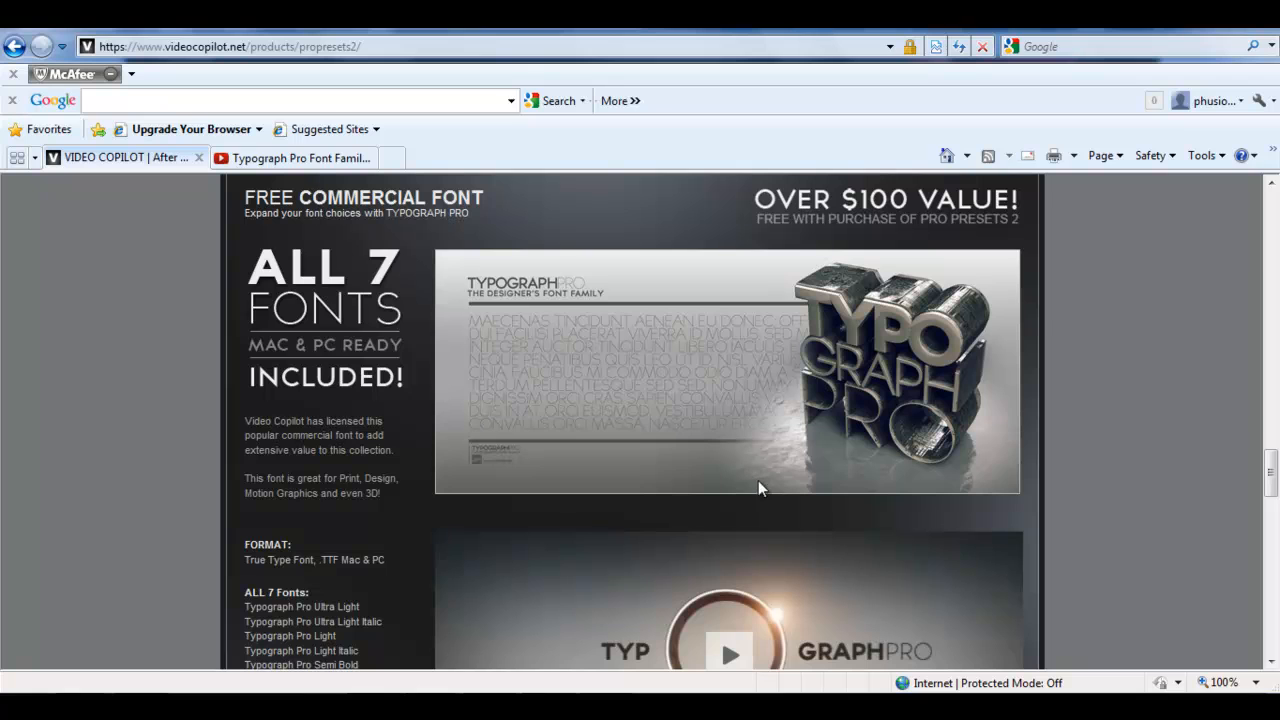
mouse_move(612, 361)
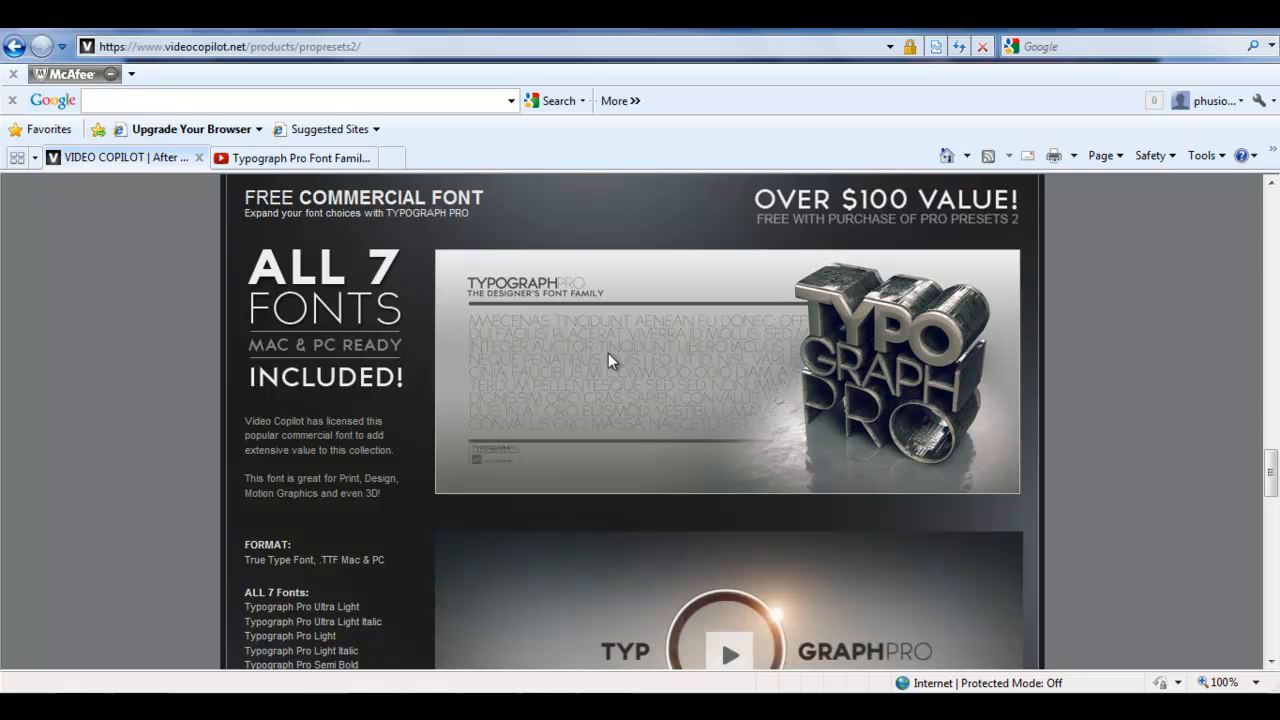
mouse_move(438, 445)
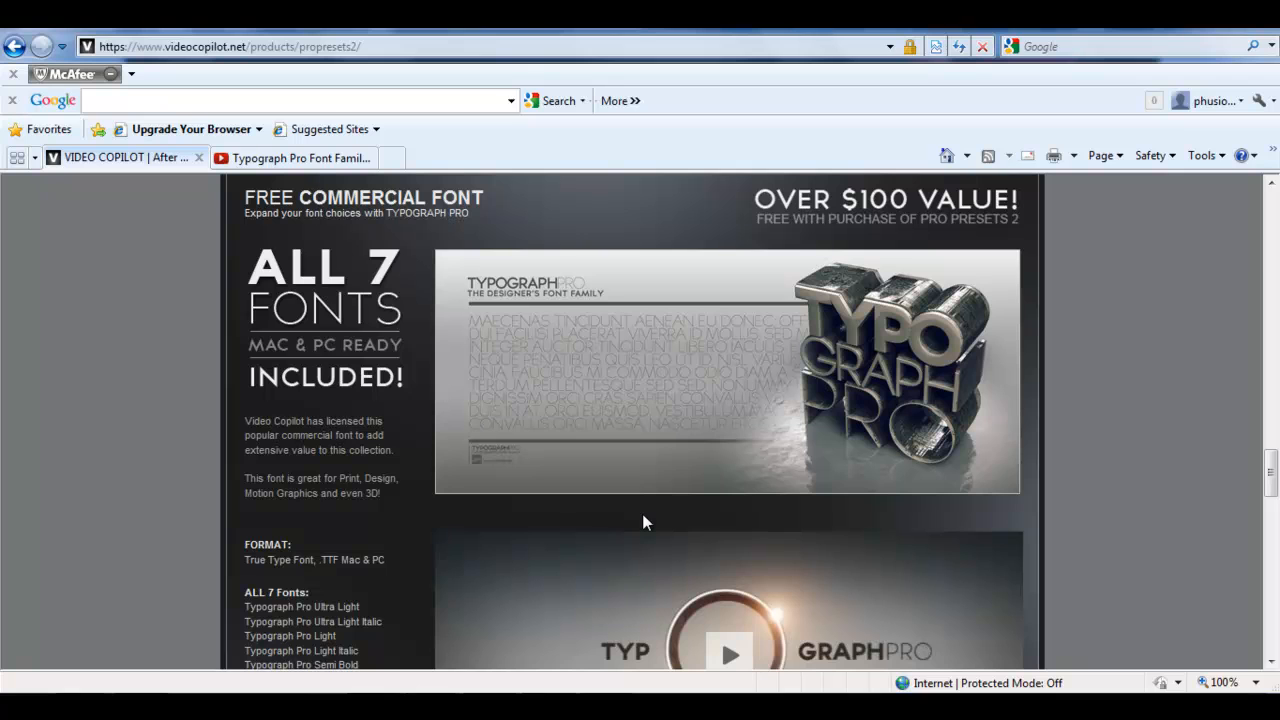
mouse_move(1062, 387)
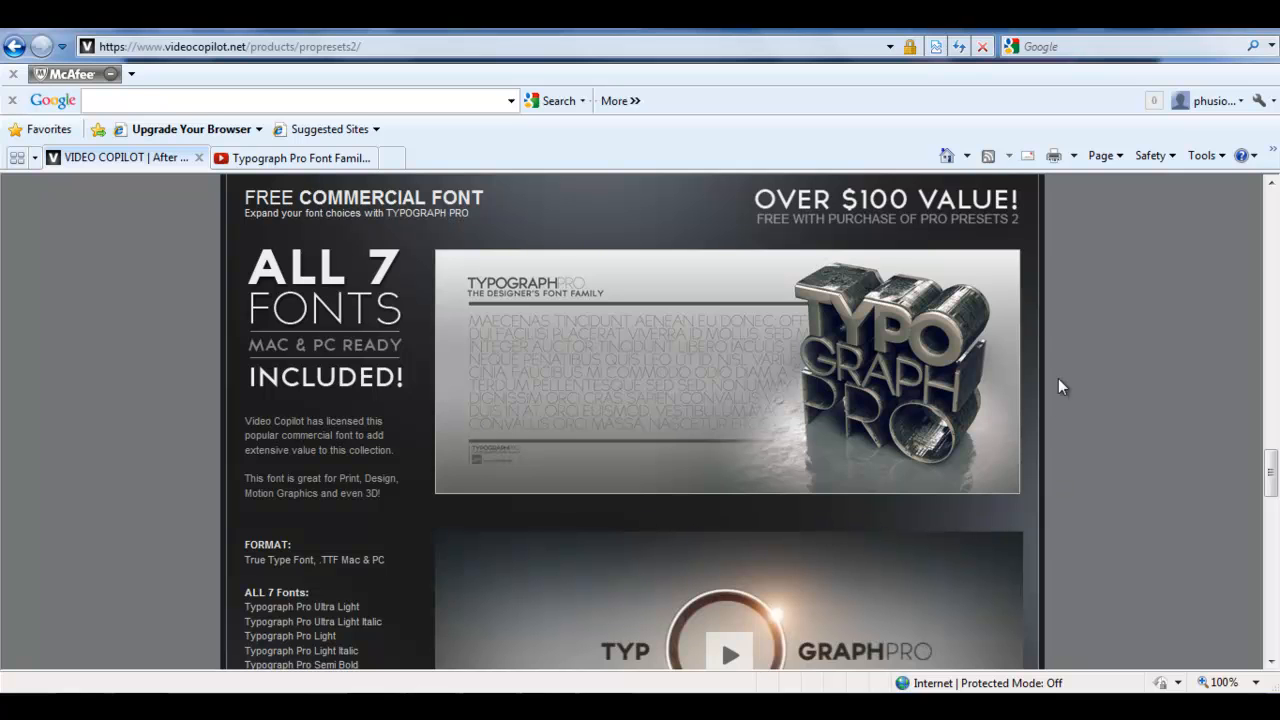
mouse_move(416, 305)
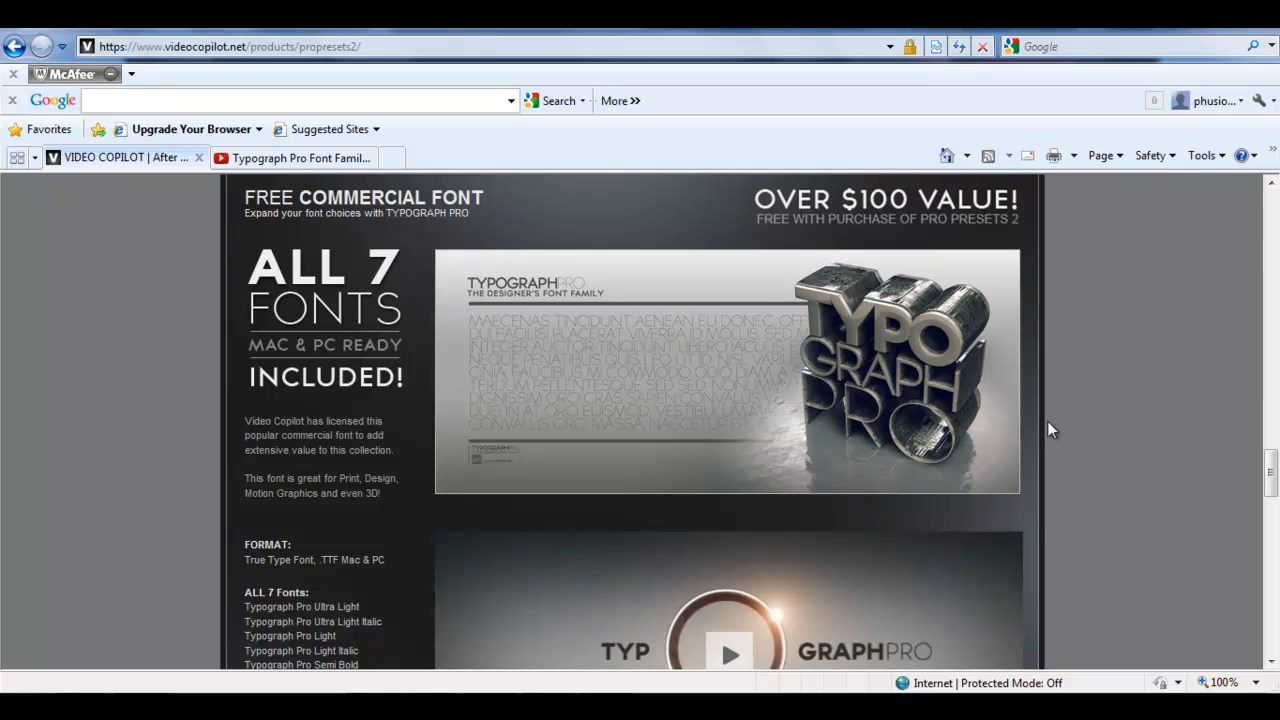
mouse_move(424, 248)
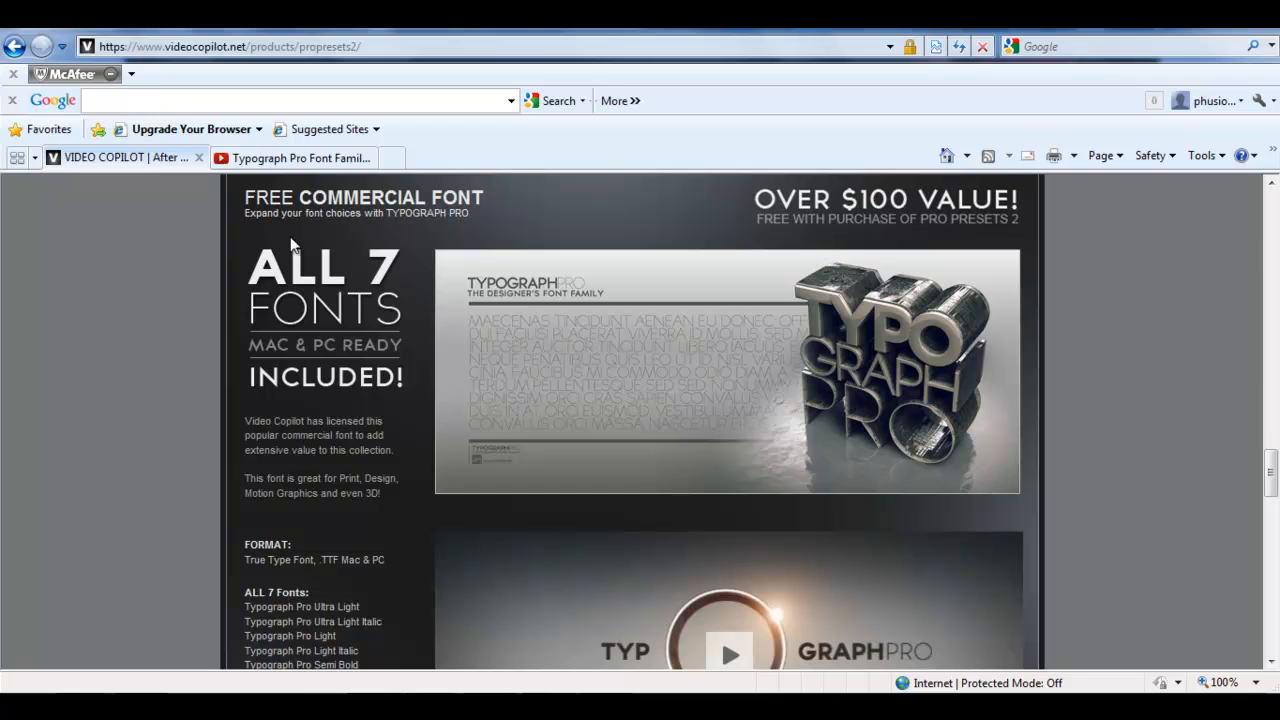
Find the Free Commercial Font section on Pro Presets 2, then view the 'Typograph Pro Font Family FREE' YouTube tab
scroll(down, 3)
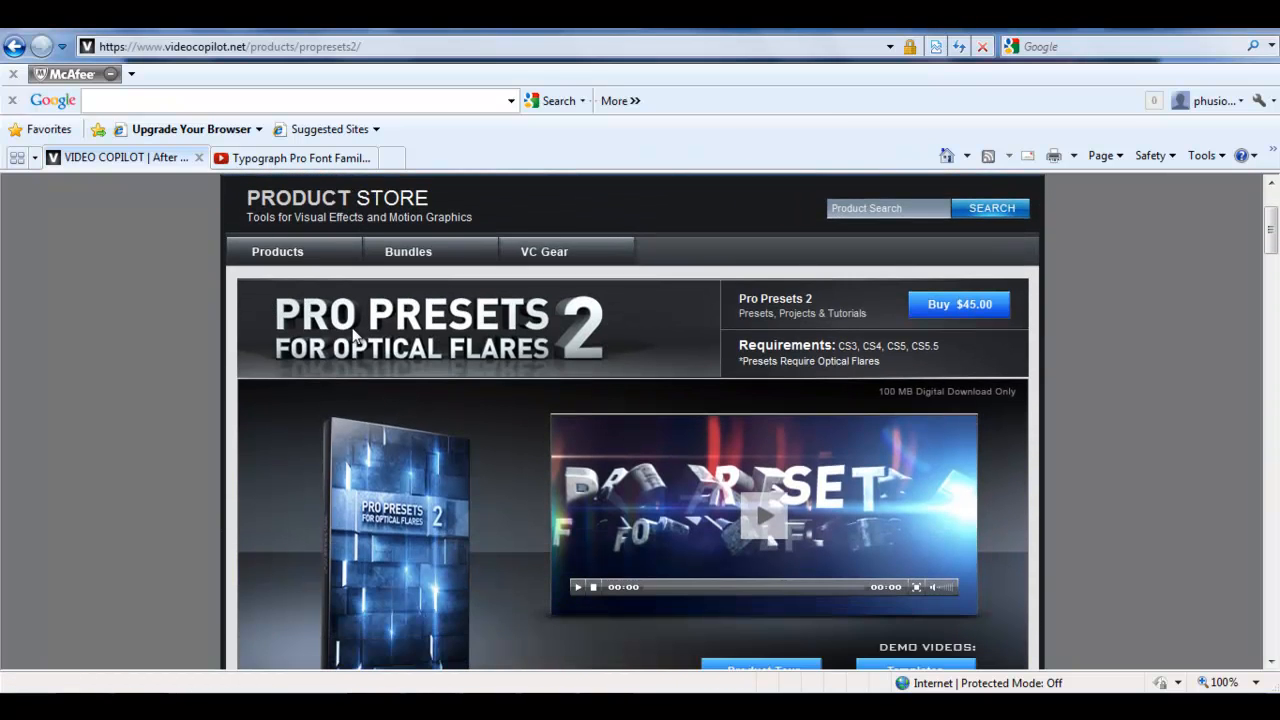
mouse_move(419, 364)
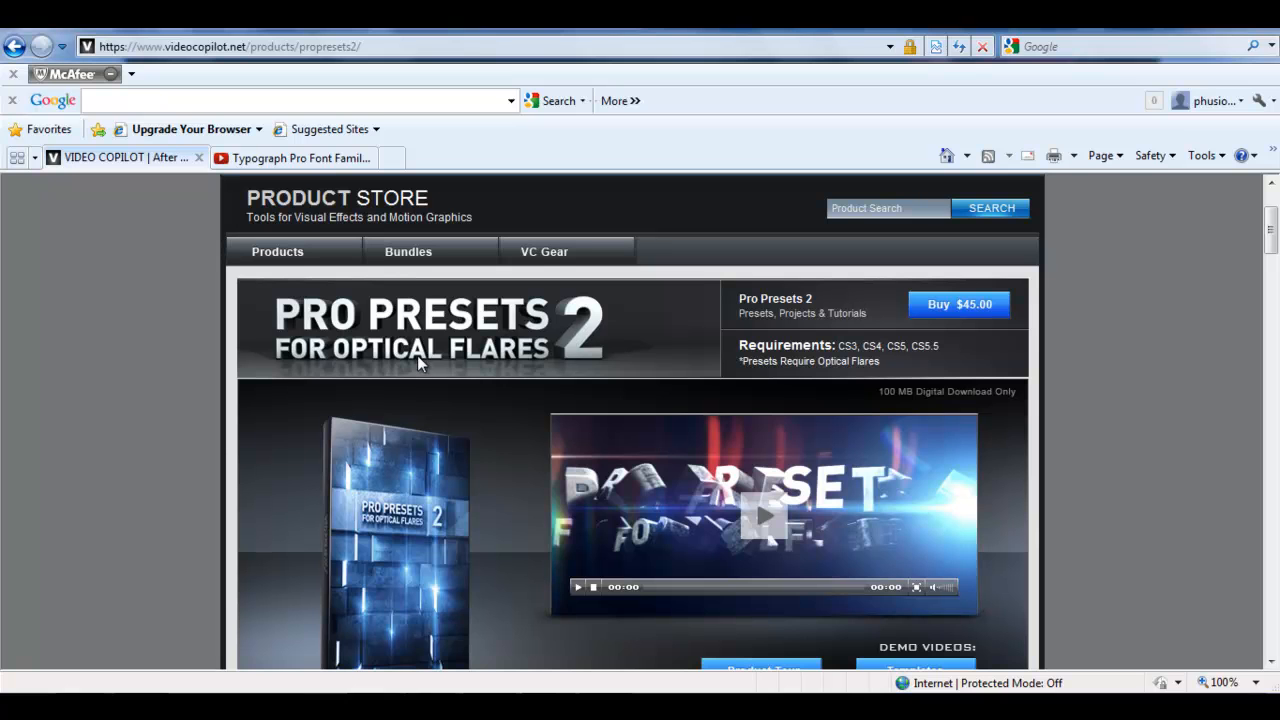
scroll(up, 3)
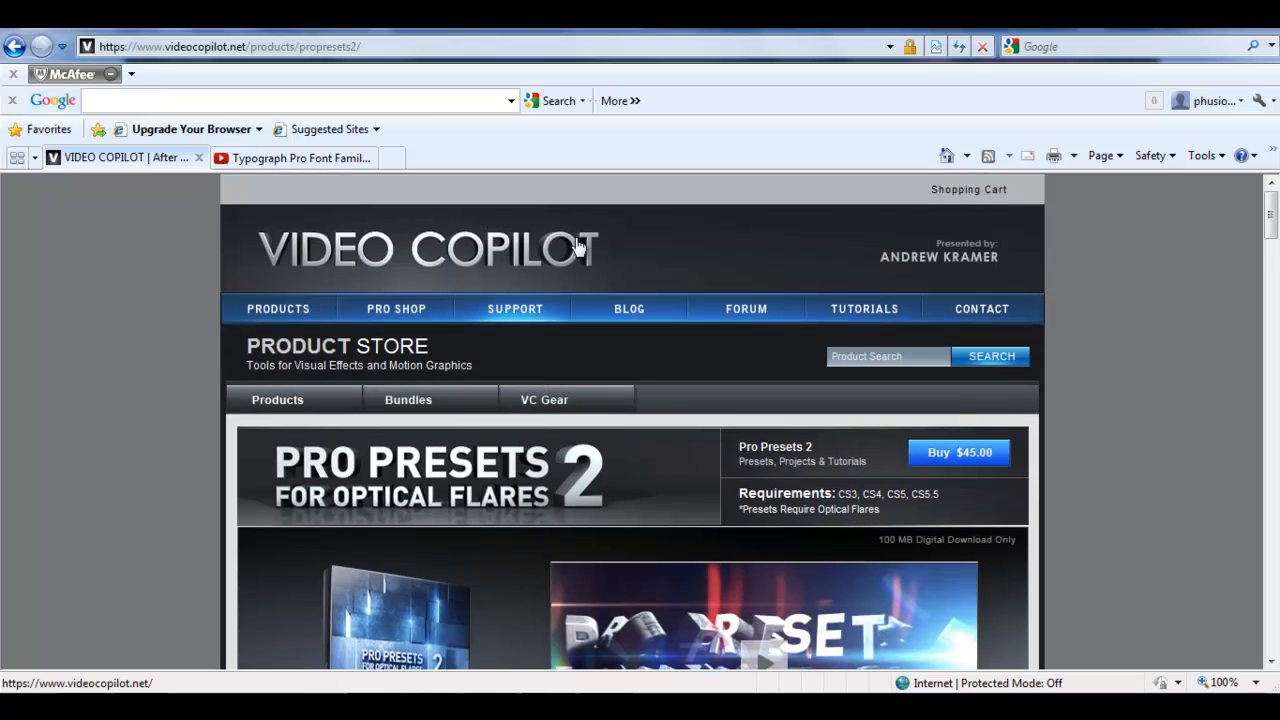
mouse_move(1163, 311)
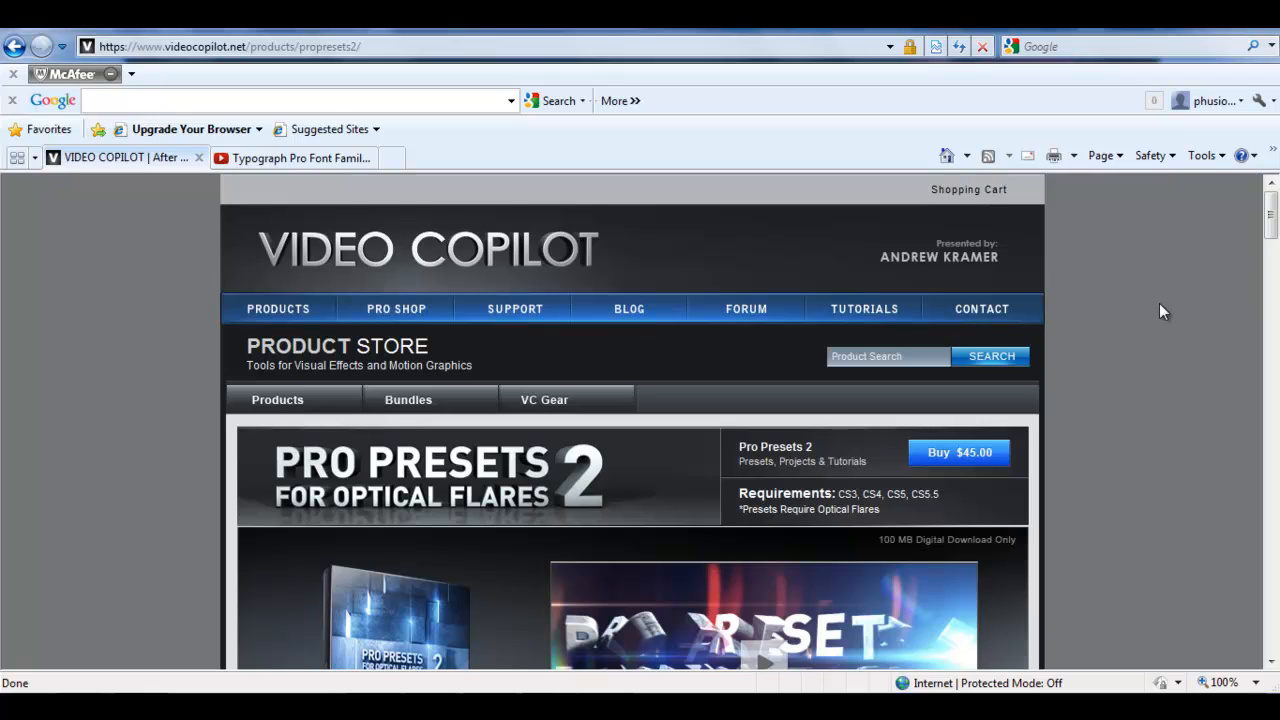
scroll(down, 3)
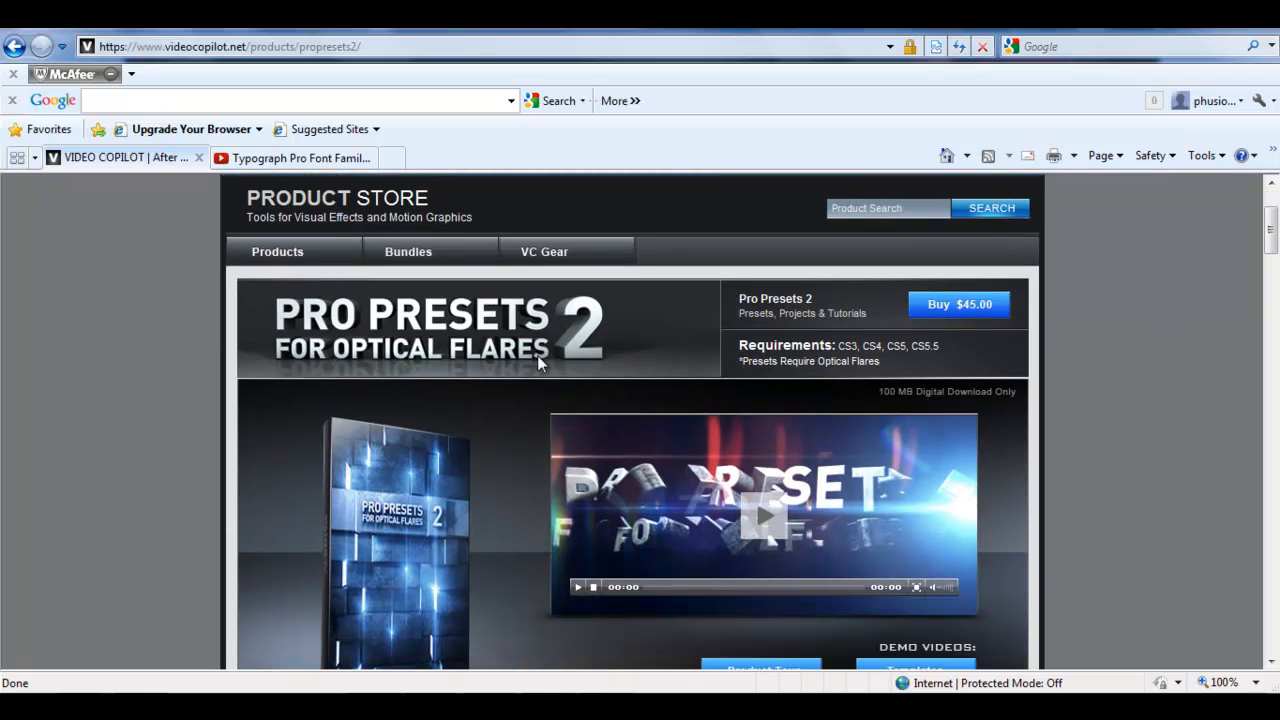
mouse_move(532, 361)
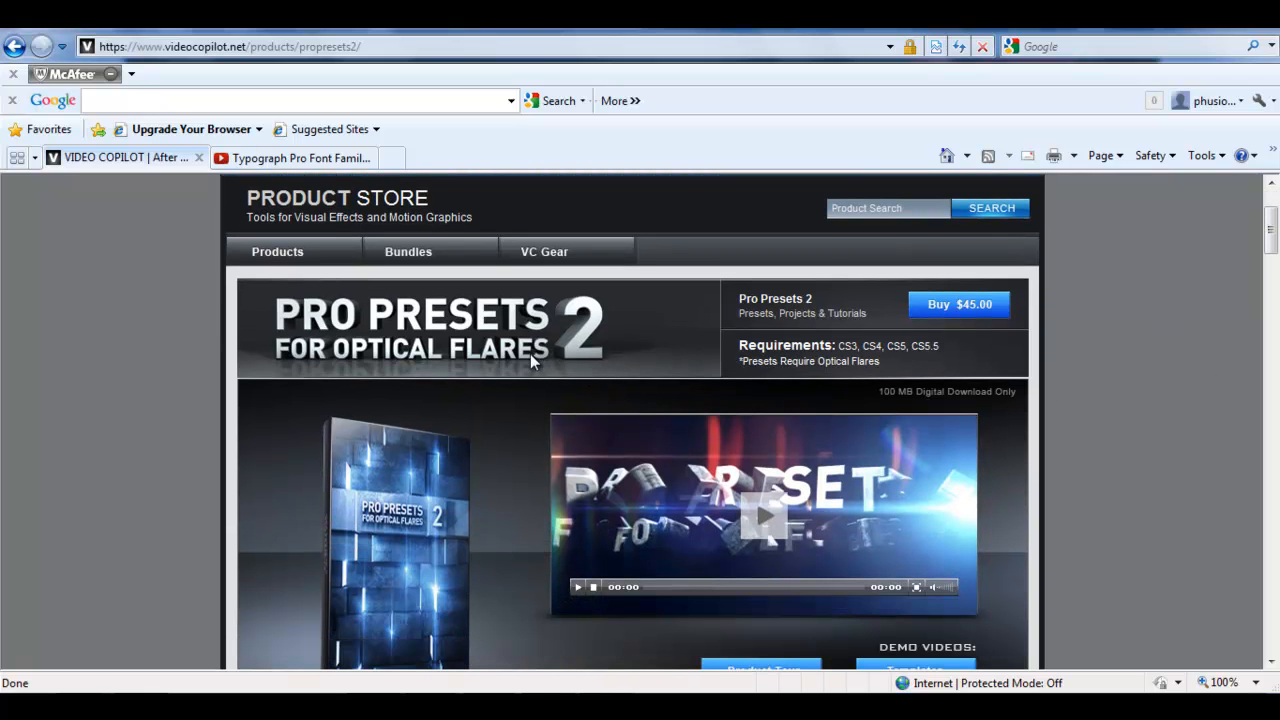
scroll(down, 3)
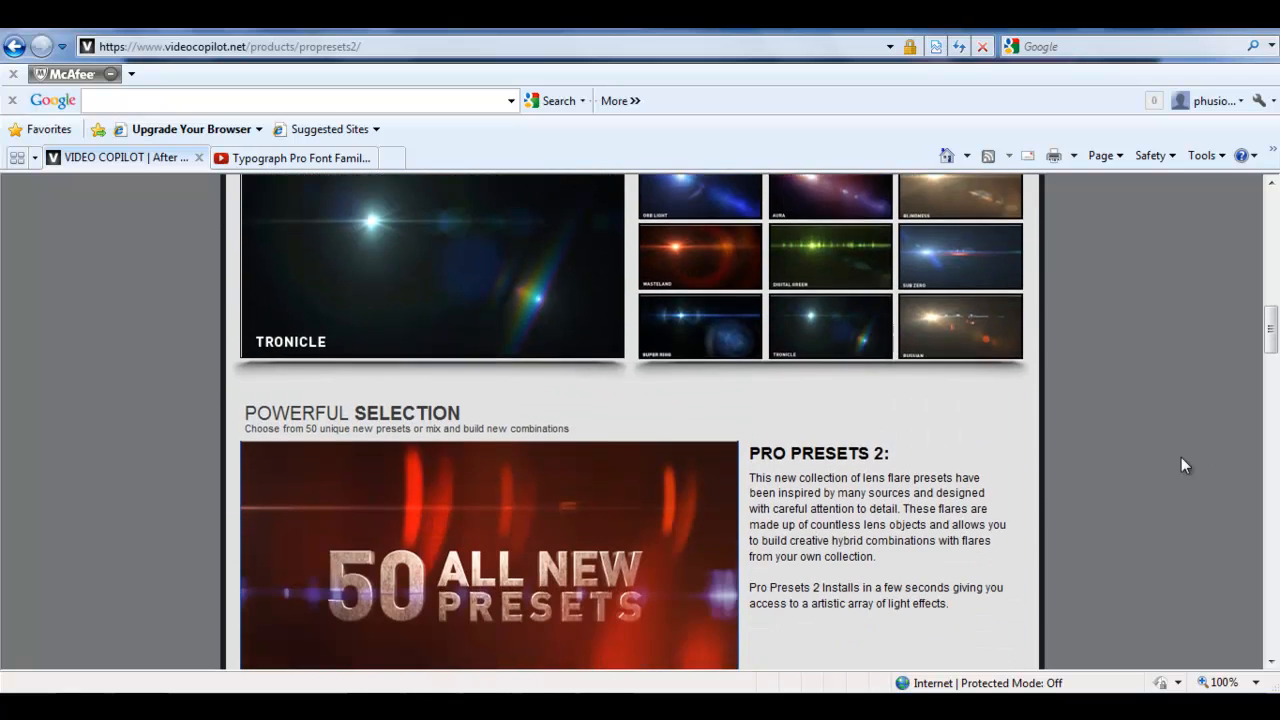
scroll(up, 3)
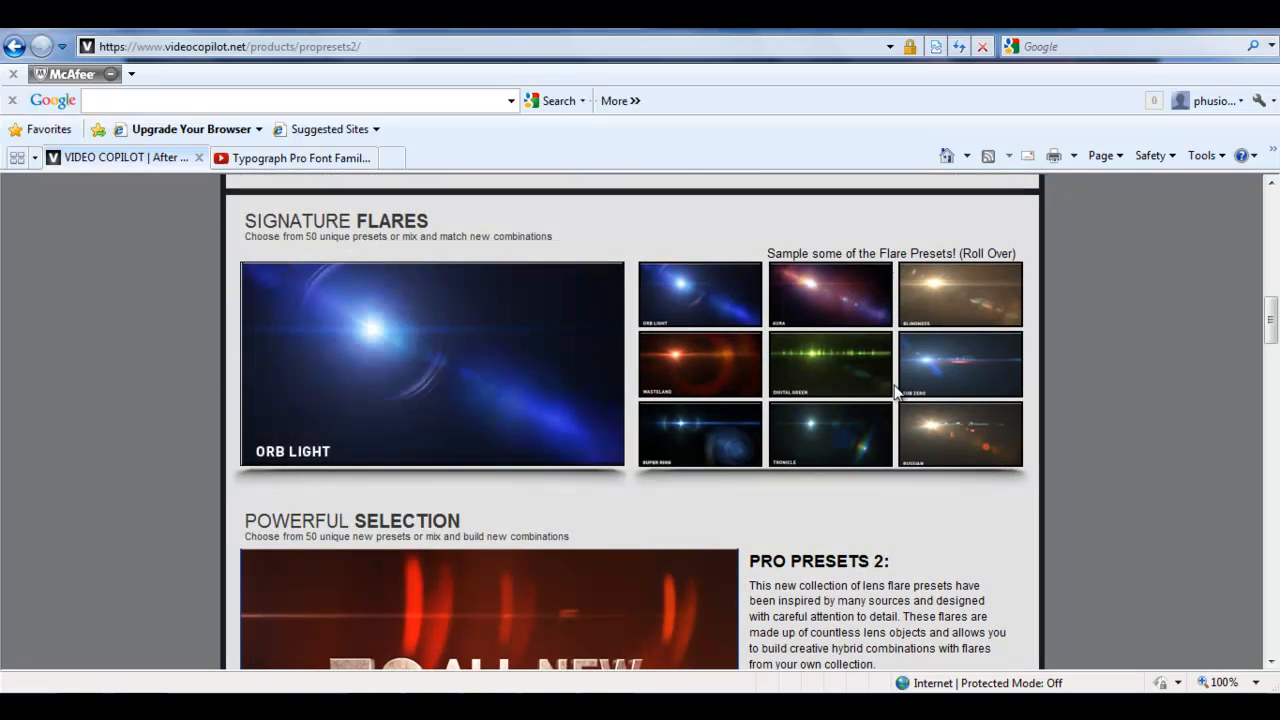
mouse_move(812, 366)
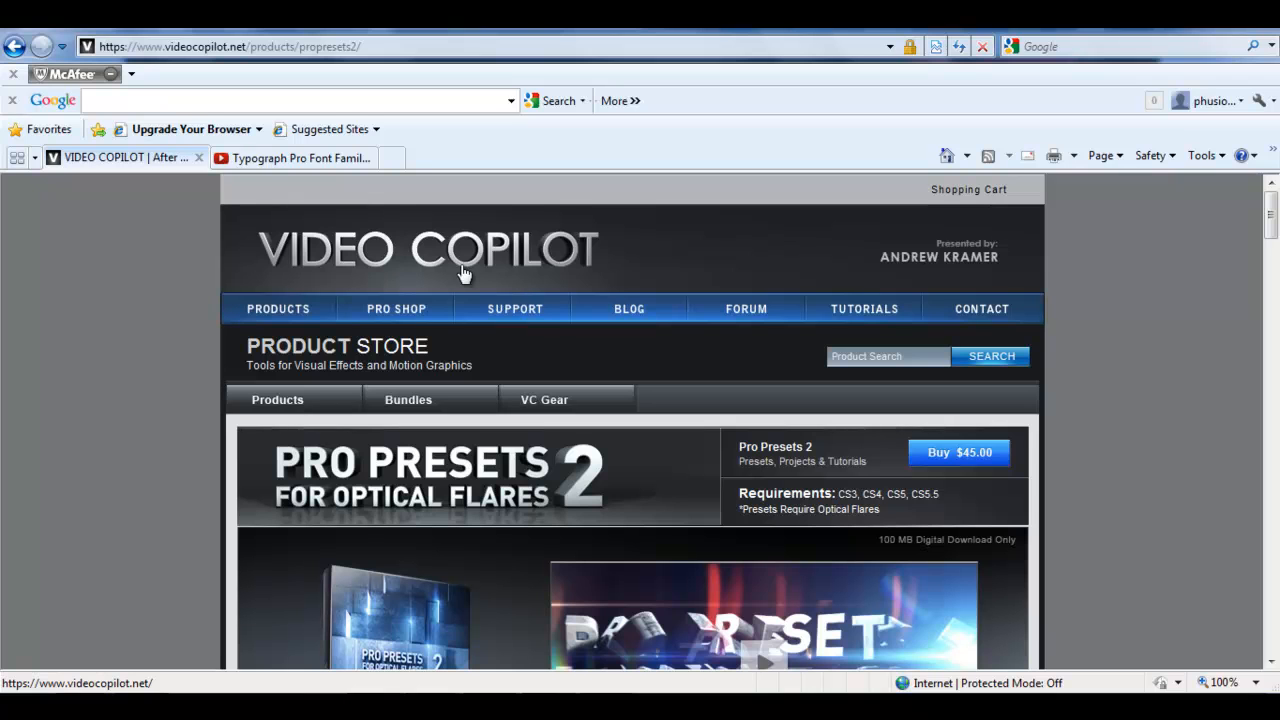
mouse_move(835, 356)
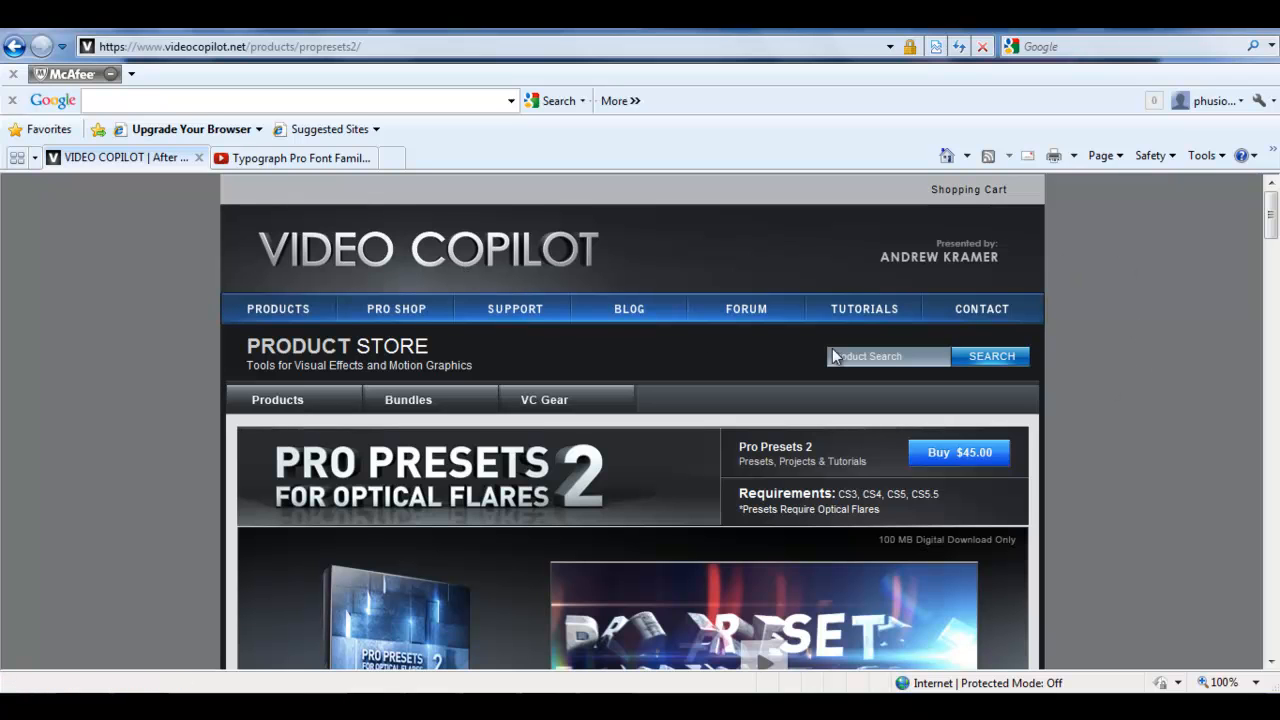
mouse_move(92, 365)
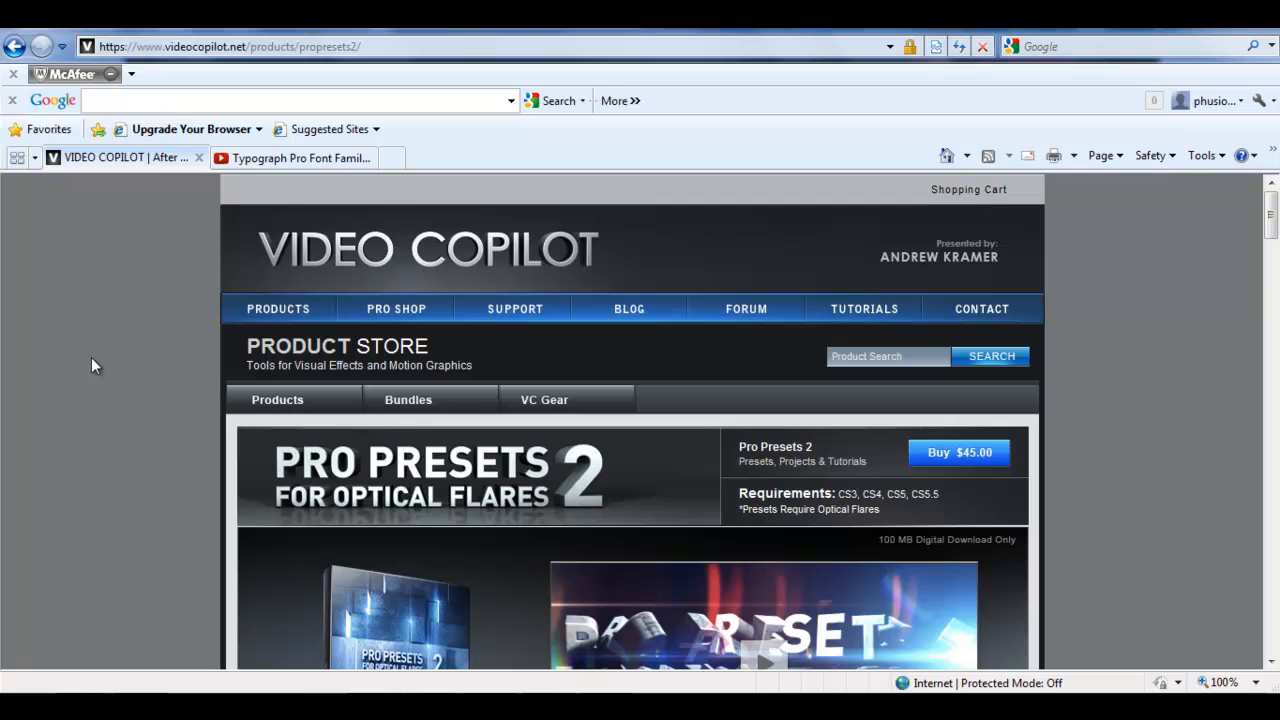
mouse_move(1142, 437)
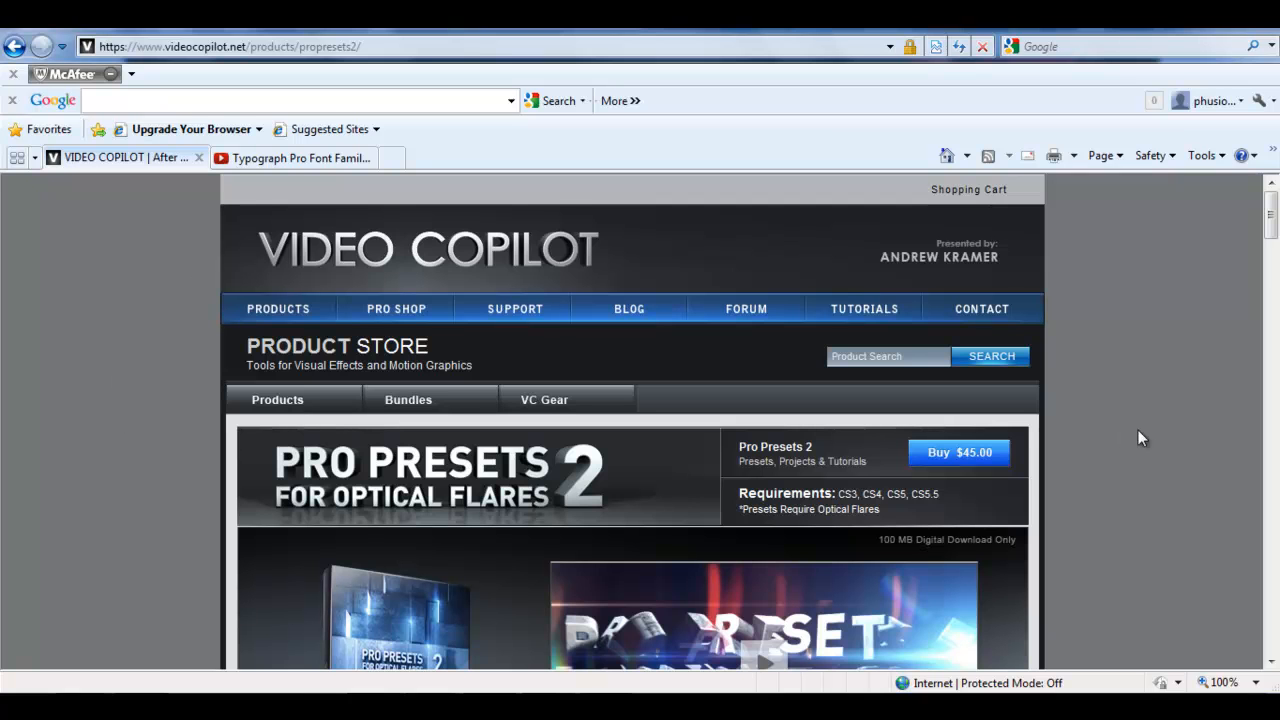
scroll(down, 3)
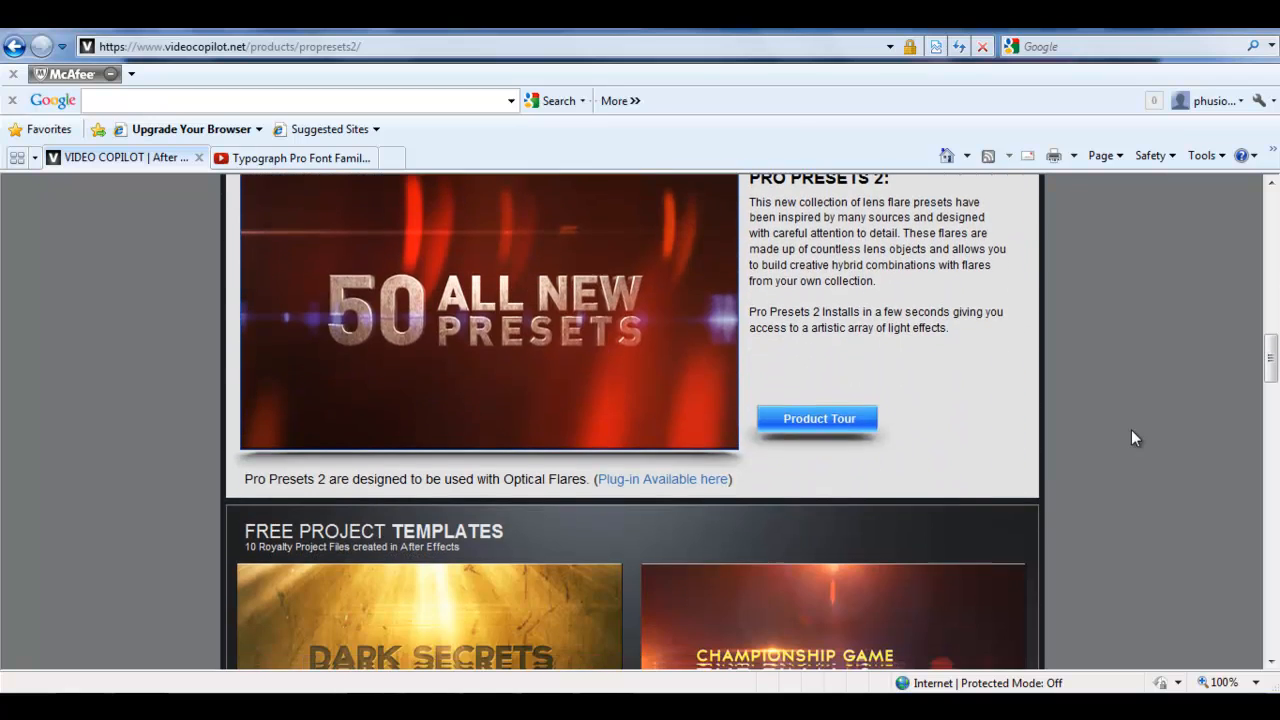
scroll(down, 3)
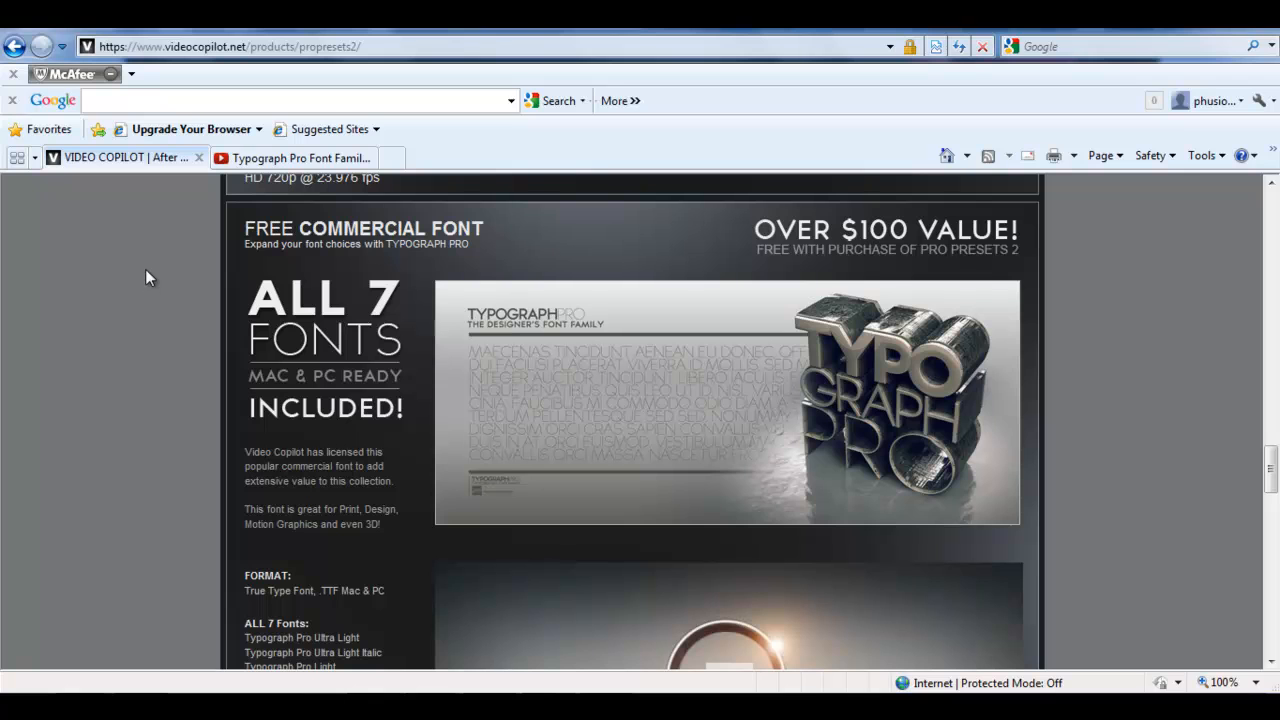
mouse_move(180, 298)
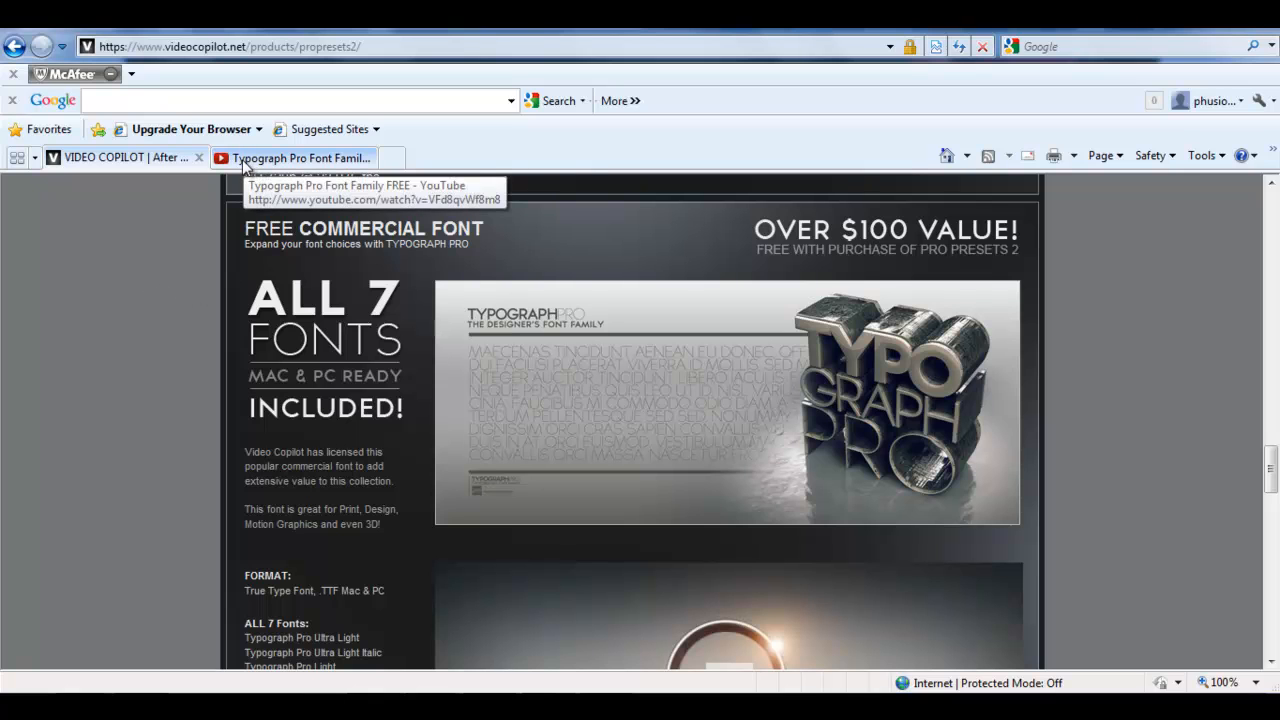
click(300, 157)
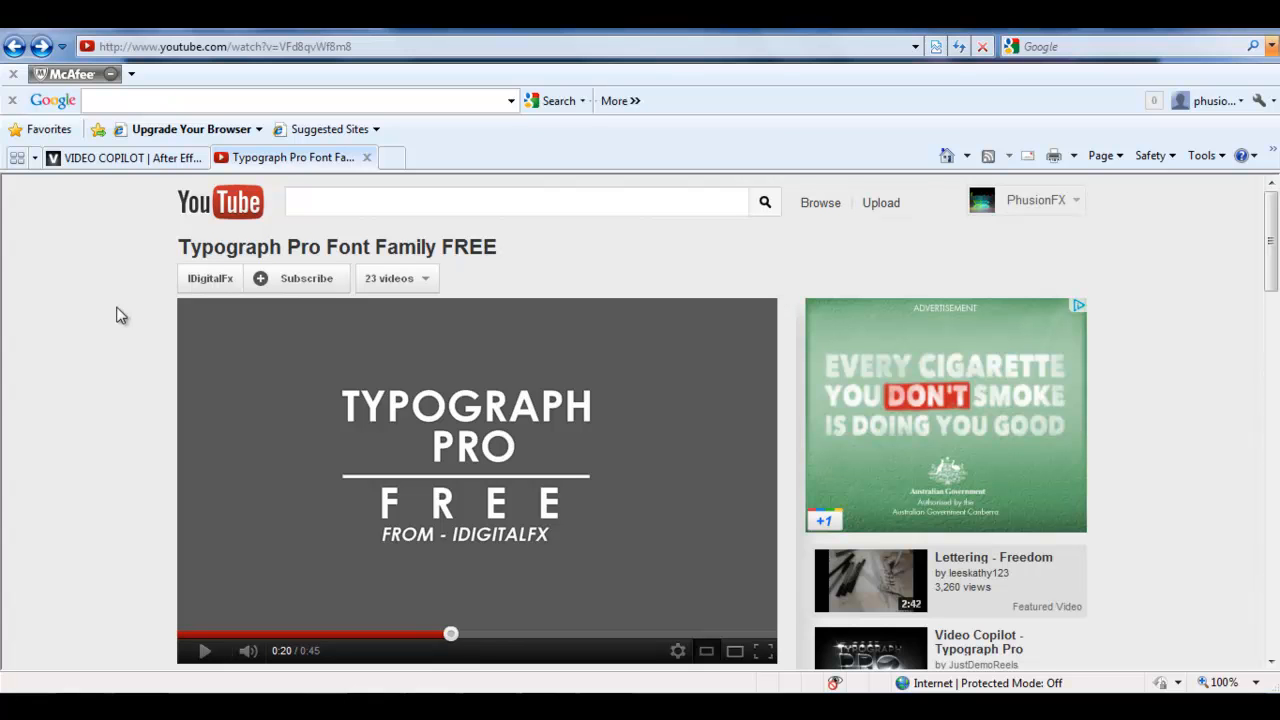
mouse_move(143, 308)
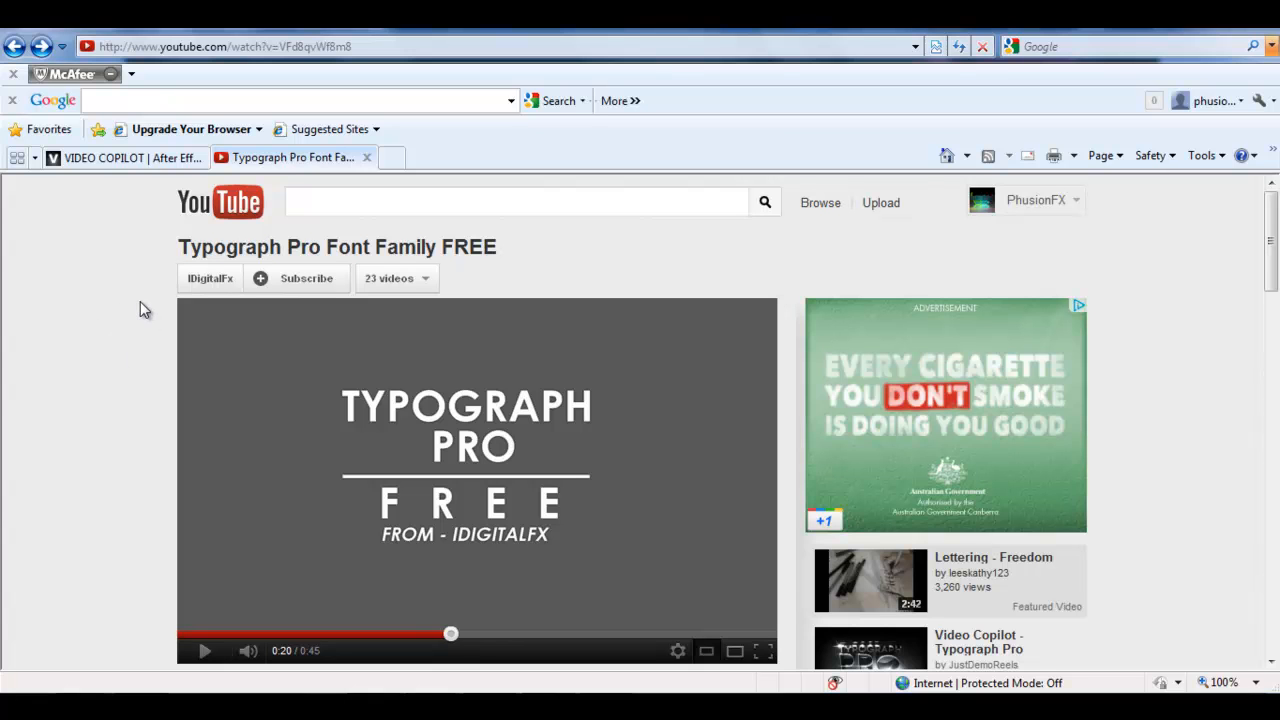
Read the ALL 7 Fonts list in the YouTube description, then return to the Video Copilot tab
scroll(down, 3)
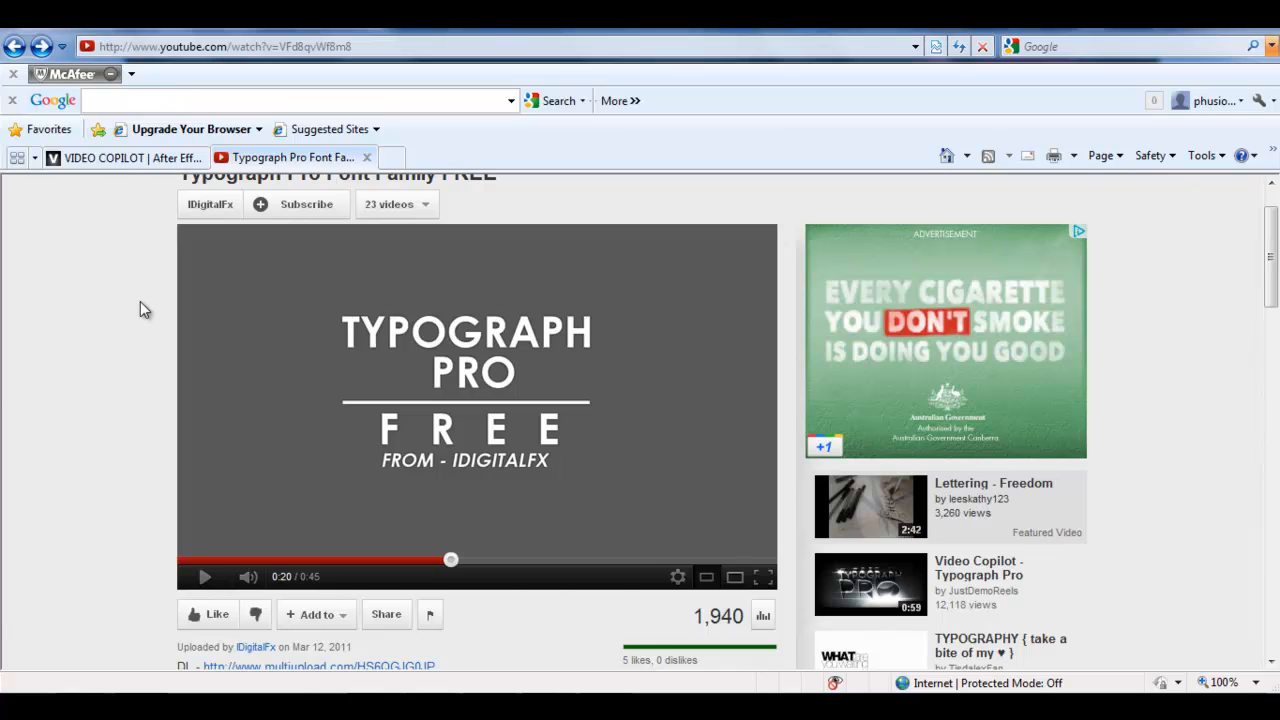
scroll(down, 3)
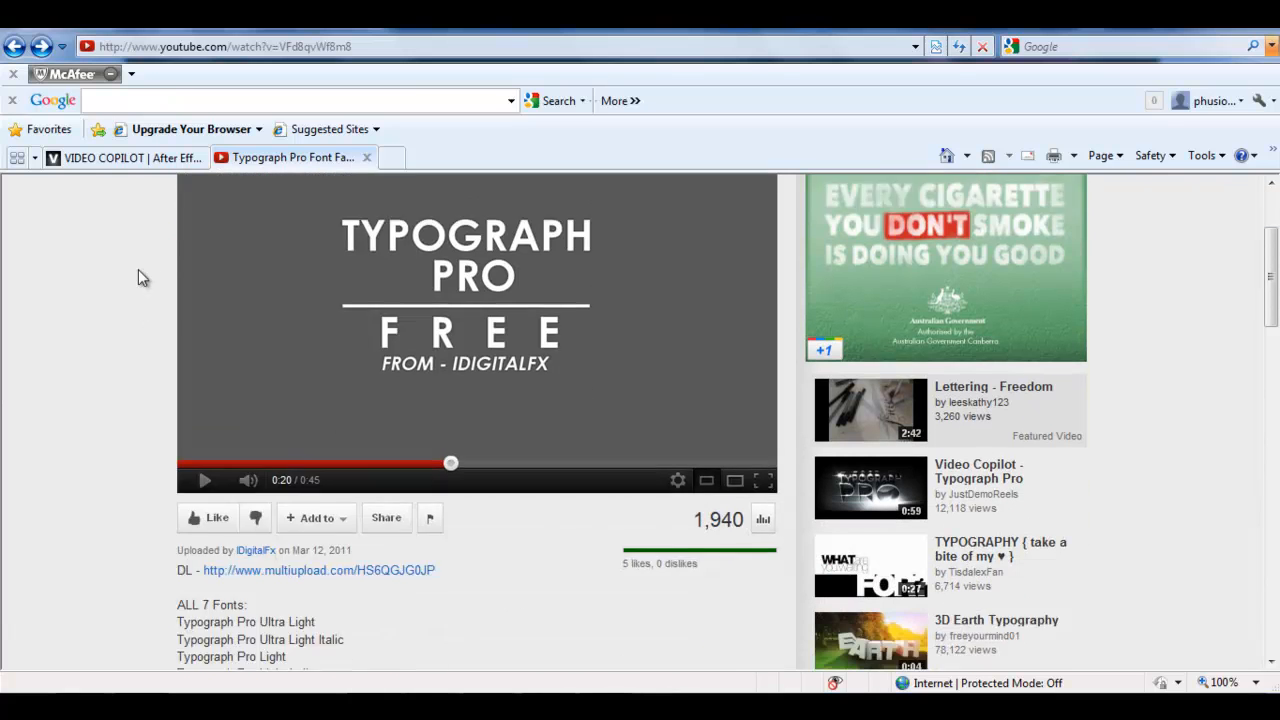
scroll(down, 3)
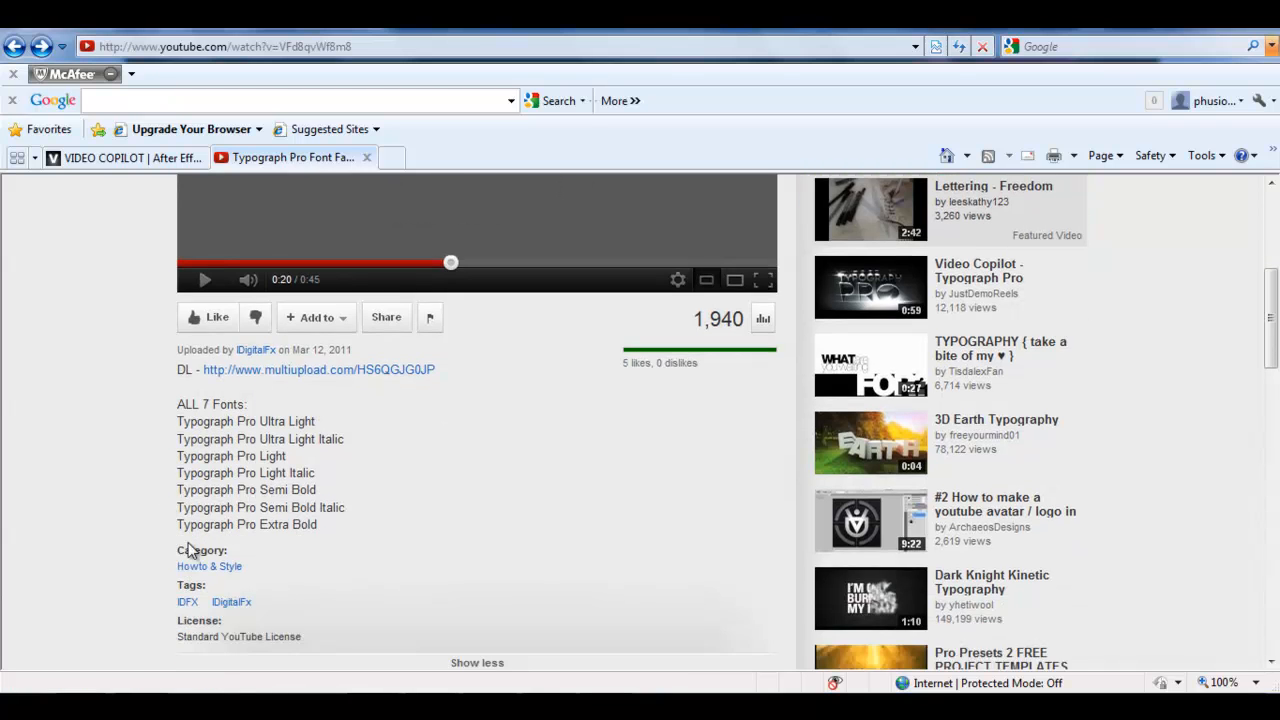
scroll(down, 3)
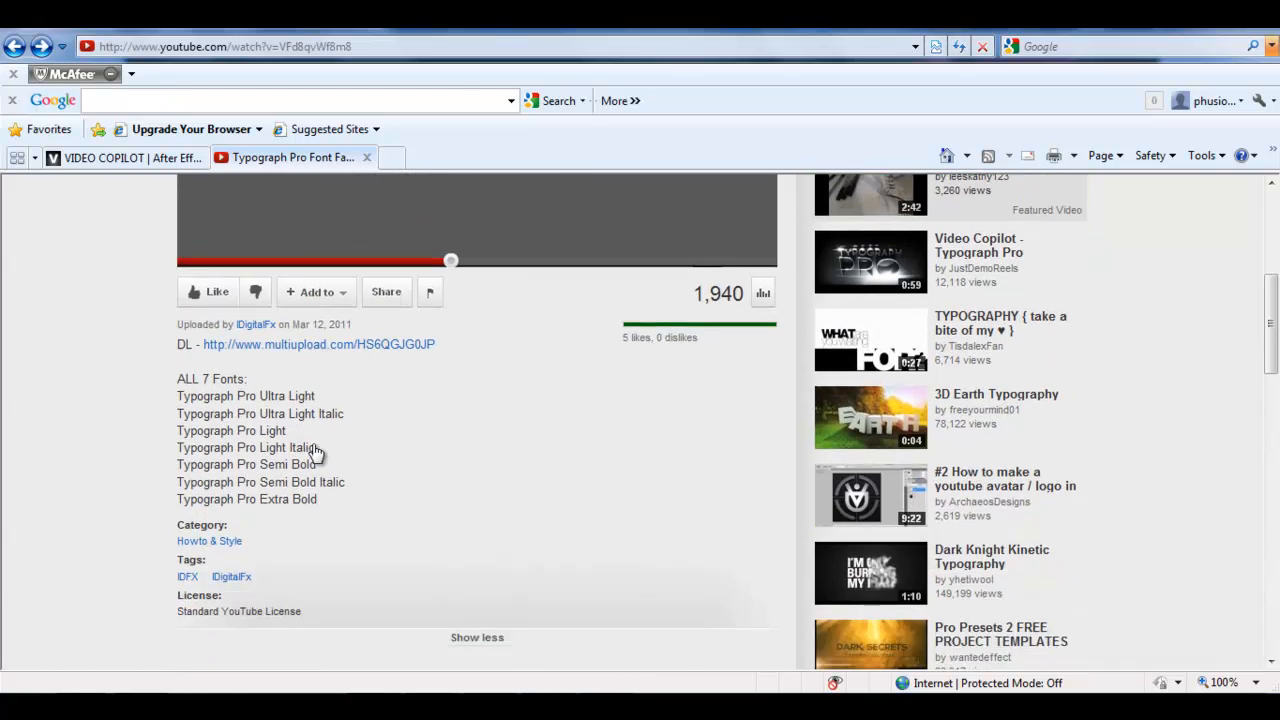
scroll(down, 3)
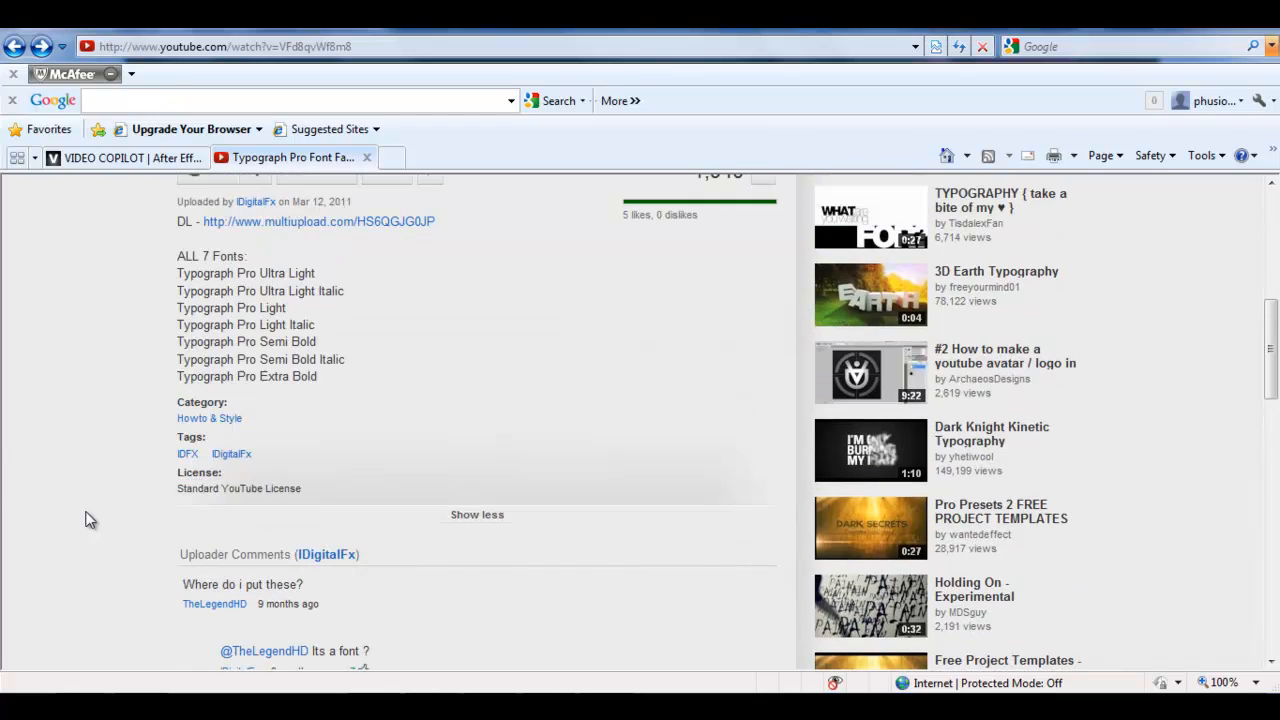
click(120, 157)
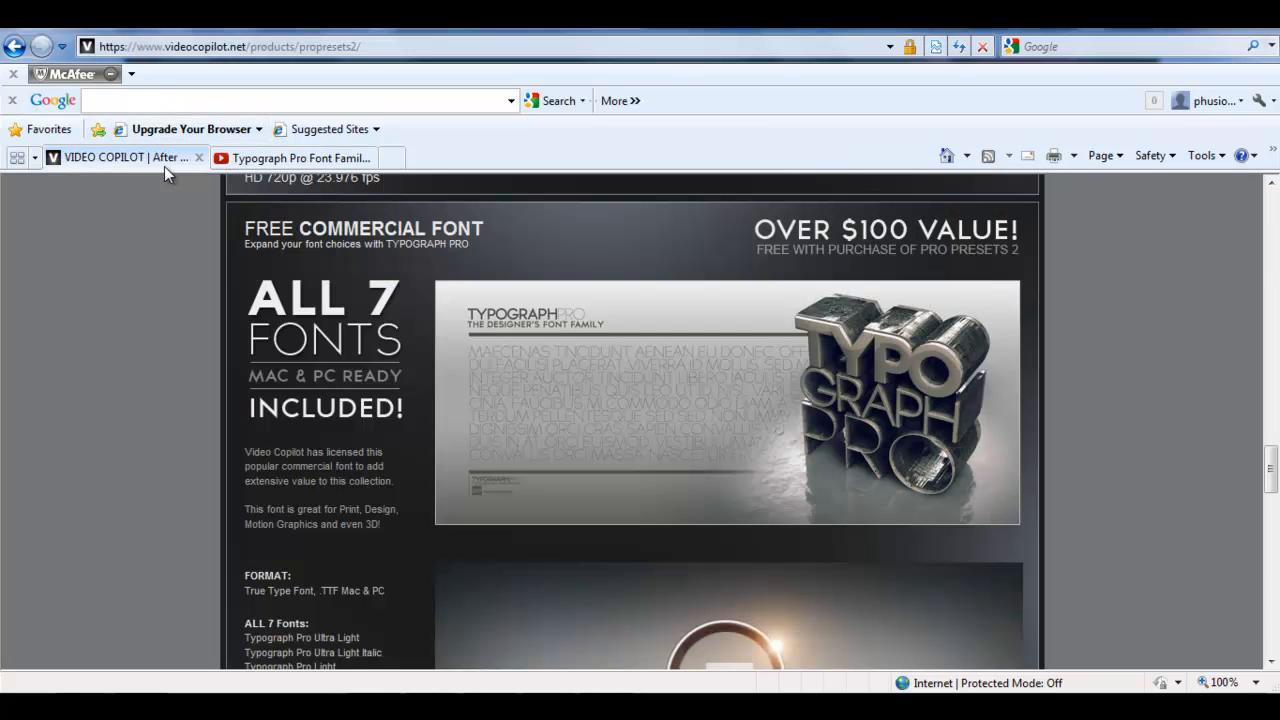
mouse_move(143, 389)
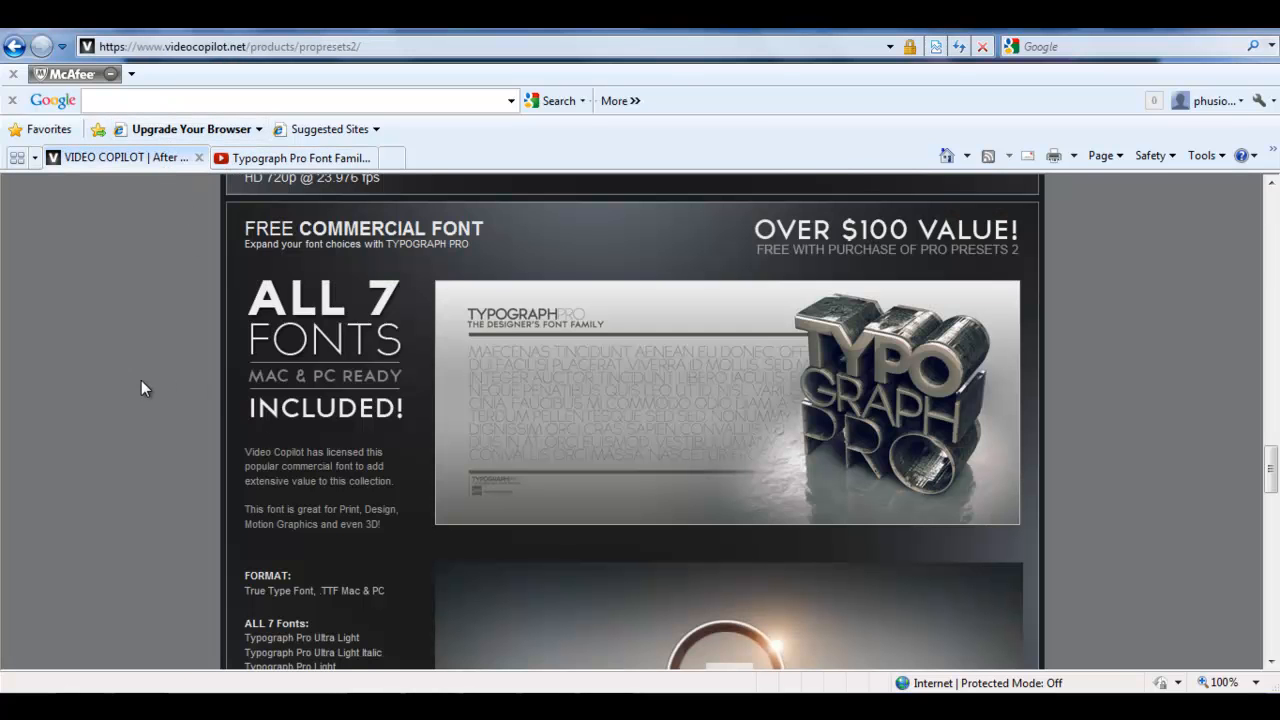
Scroll past the Typograph Pro sample video down to the Real Flares gallery
scroll(down, 3)
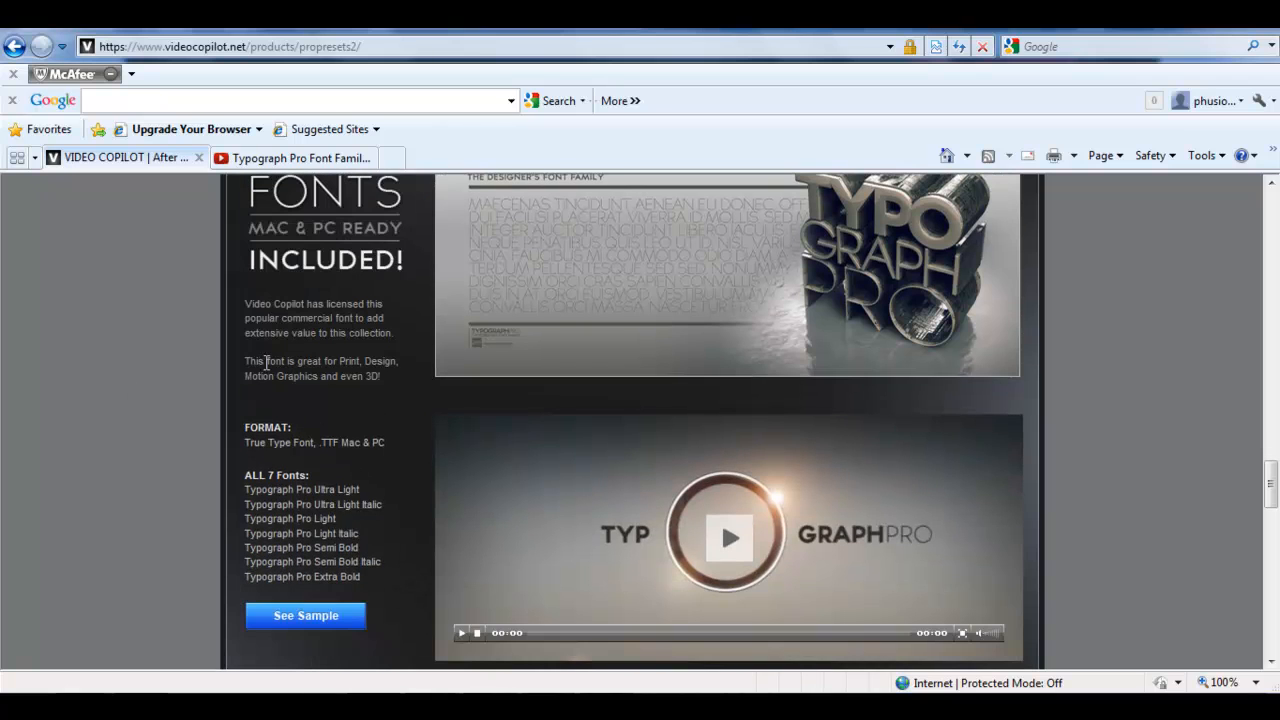
mouse_move(343, 425)
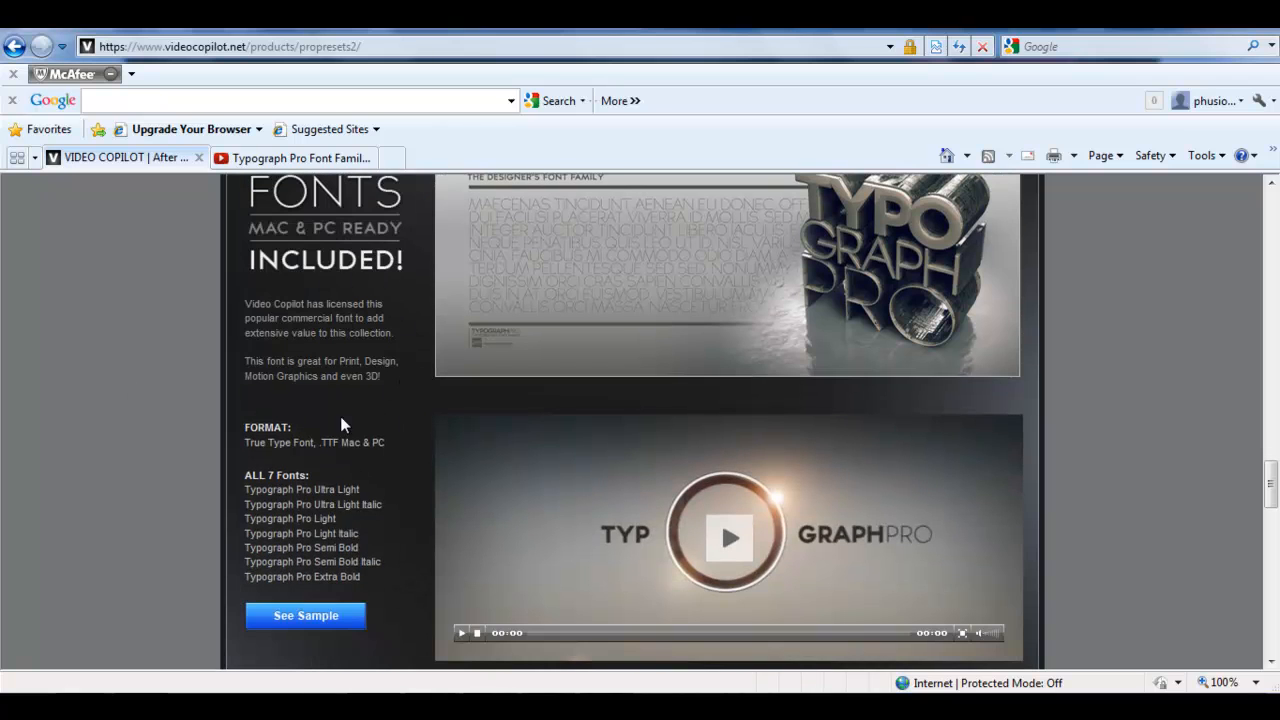
scroll(down, 3)
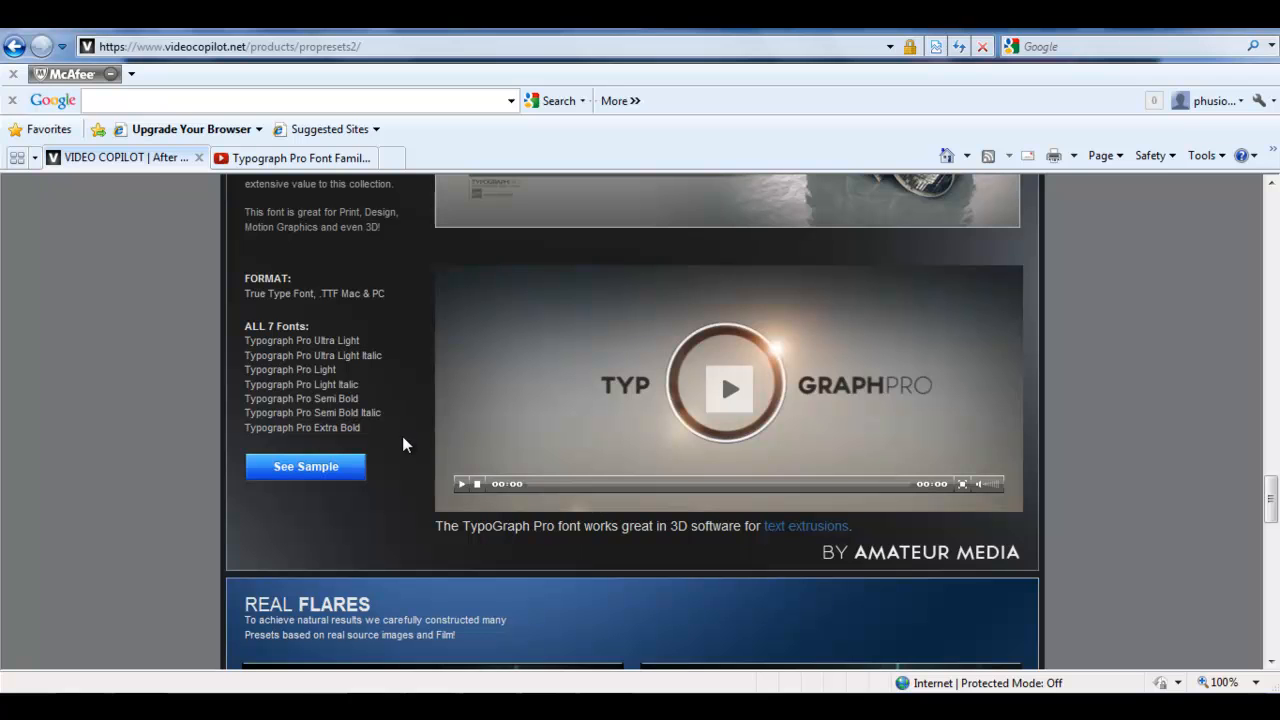
scroll(down, 3)
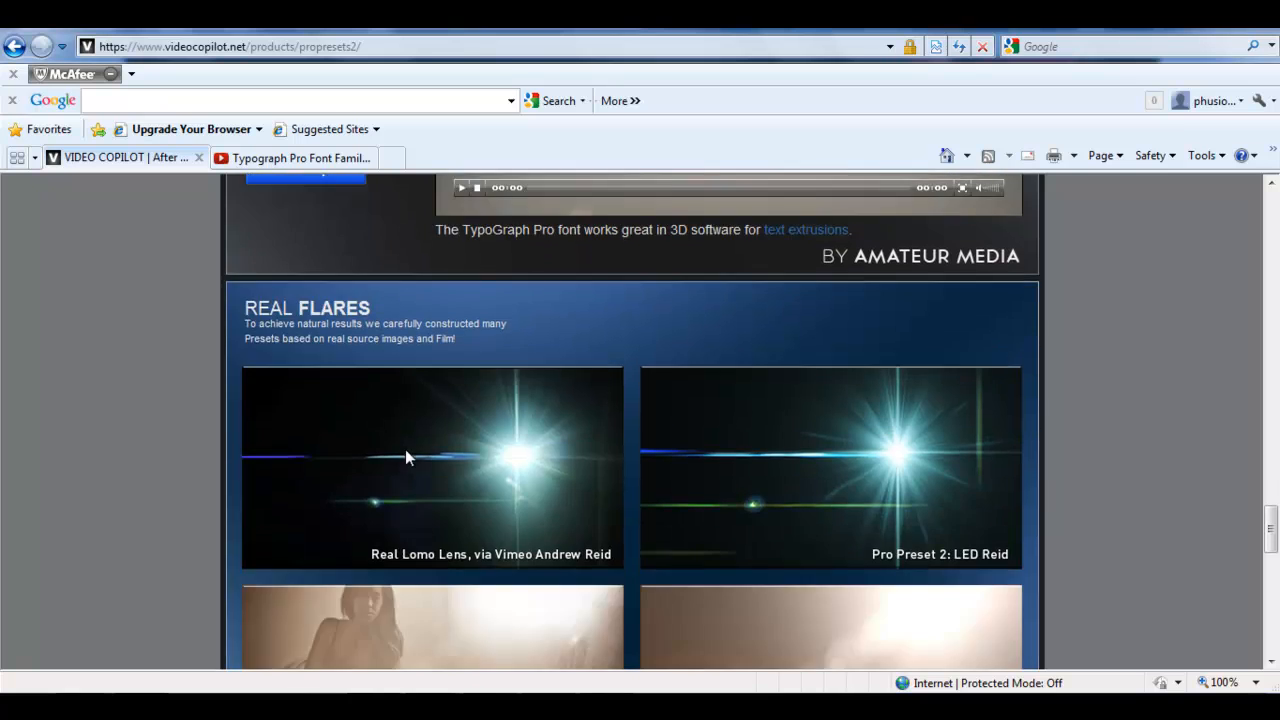